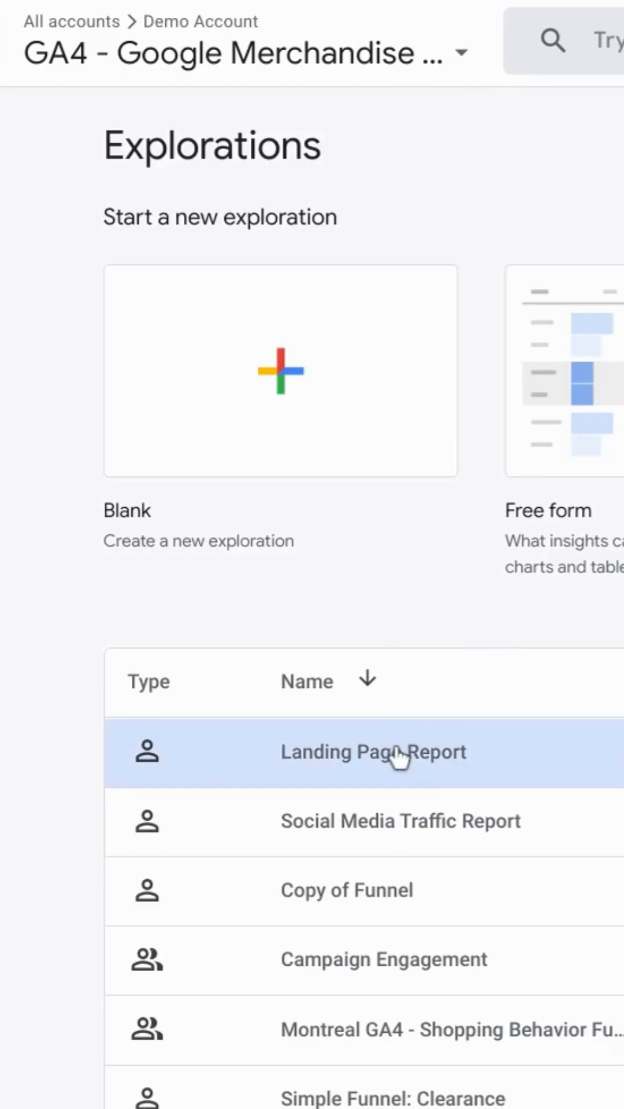
# Open the saved Landing Page Report exploration from the Explorations list
pyautogui.click(373, 751)
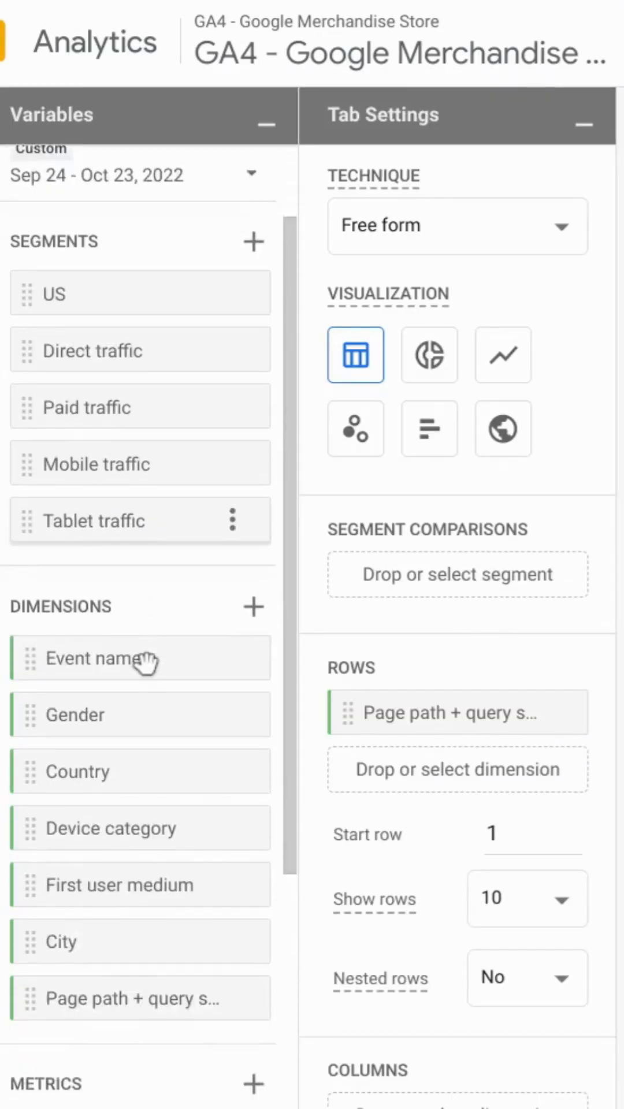
pyautogui.scroll(-3)
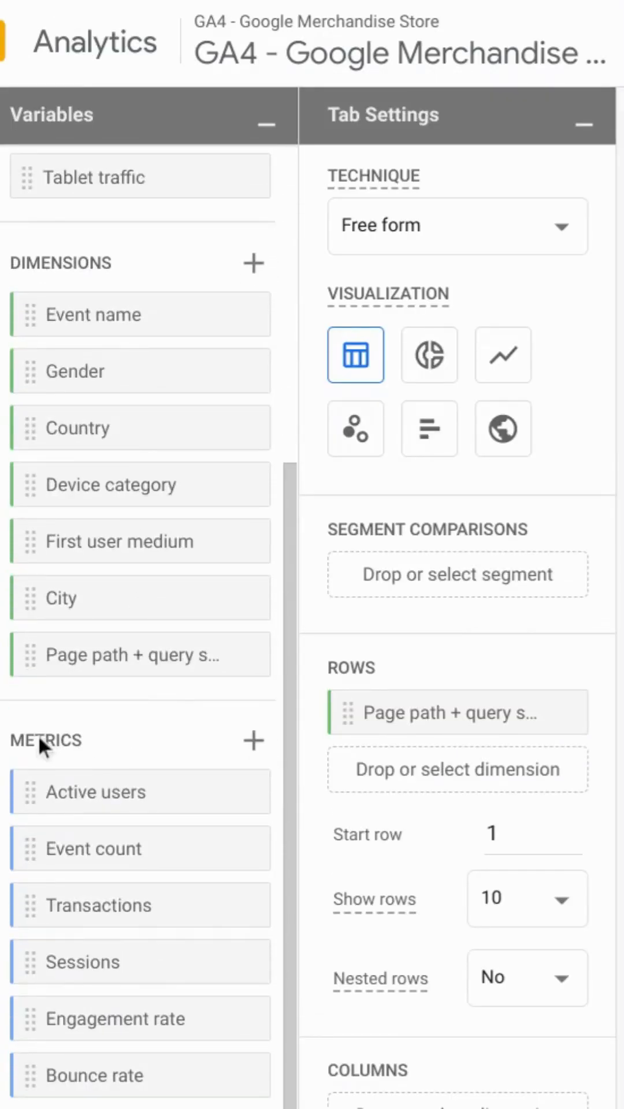
pyautogui.moveTo(71, 756)
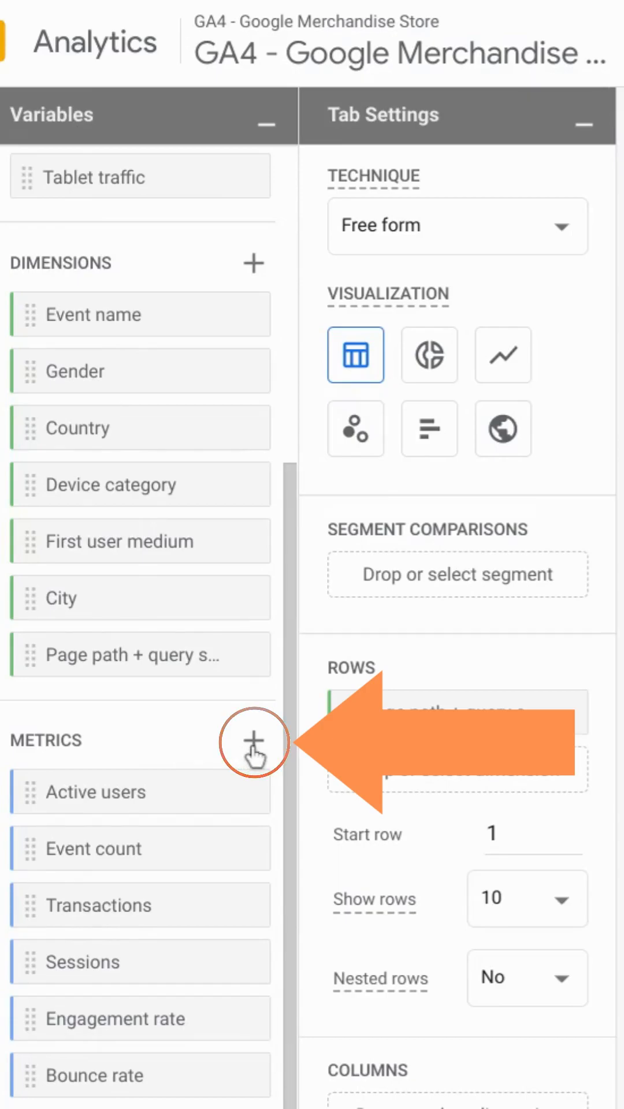
# Search the metric picker for 'bounce' and import Bounce rate into the exploration
pyautogui.click(253, 741)
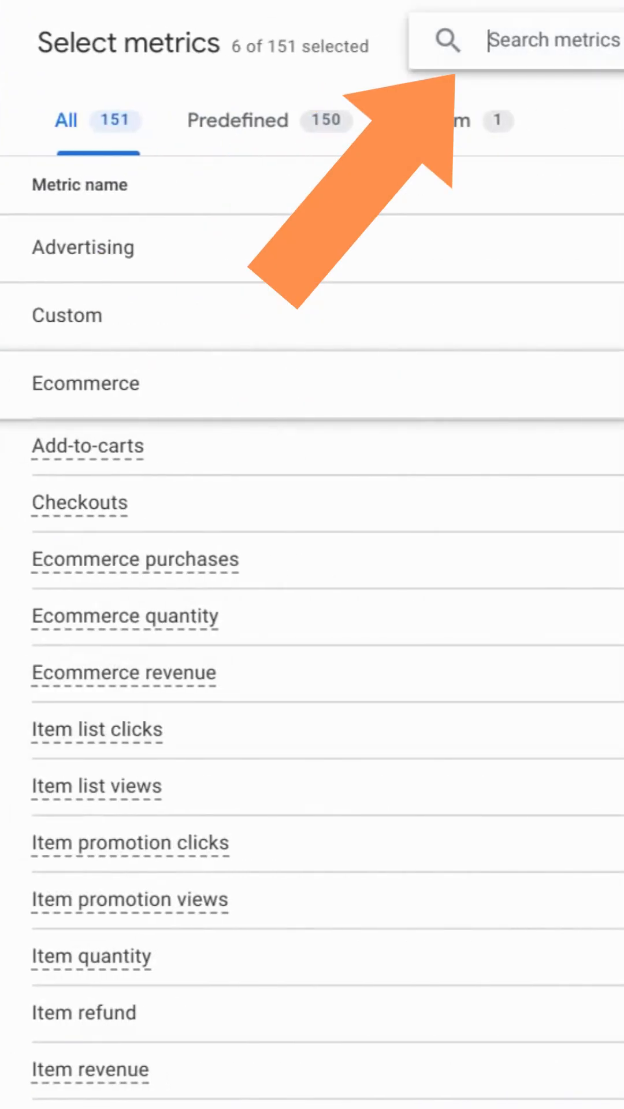
pyautogui.write('bounce')
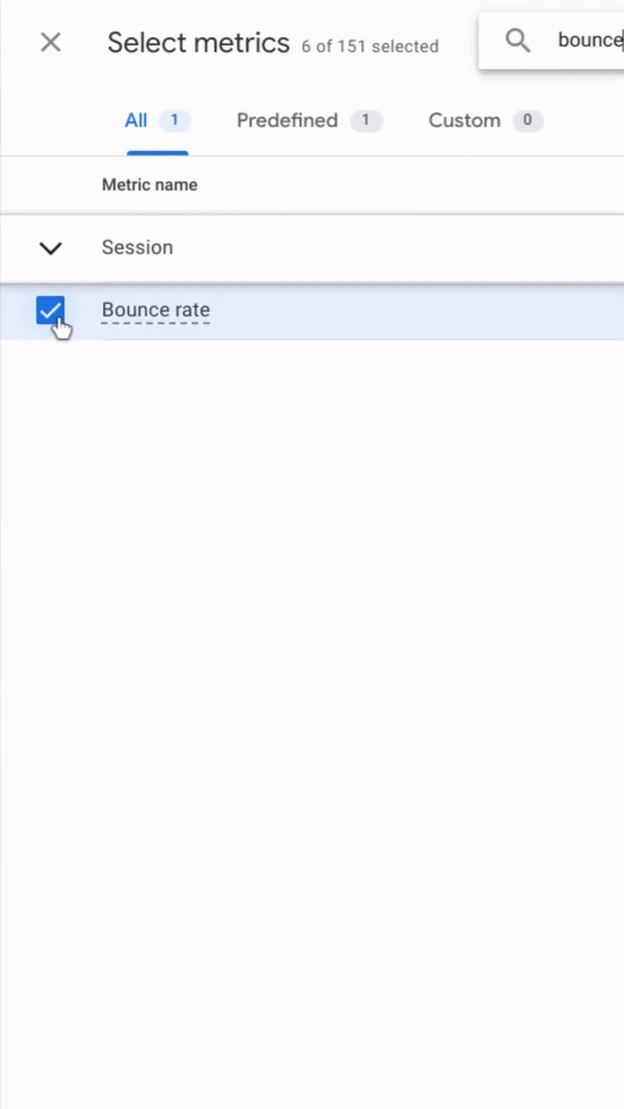
pyautogui.moveTo(137, 248)
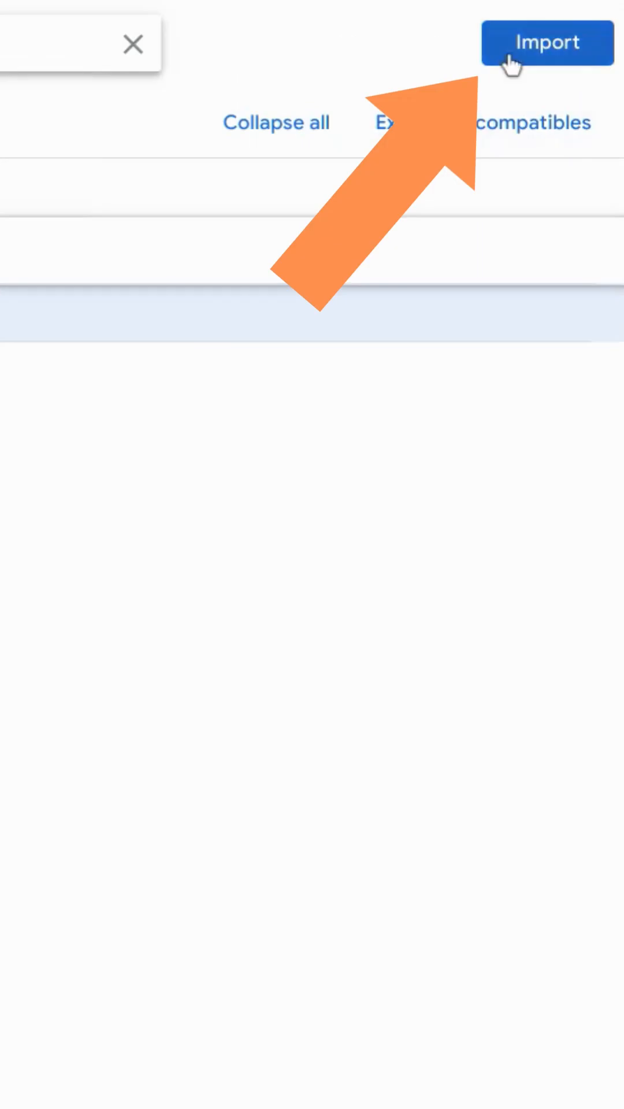
pyautogui.click(546, 41)
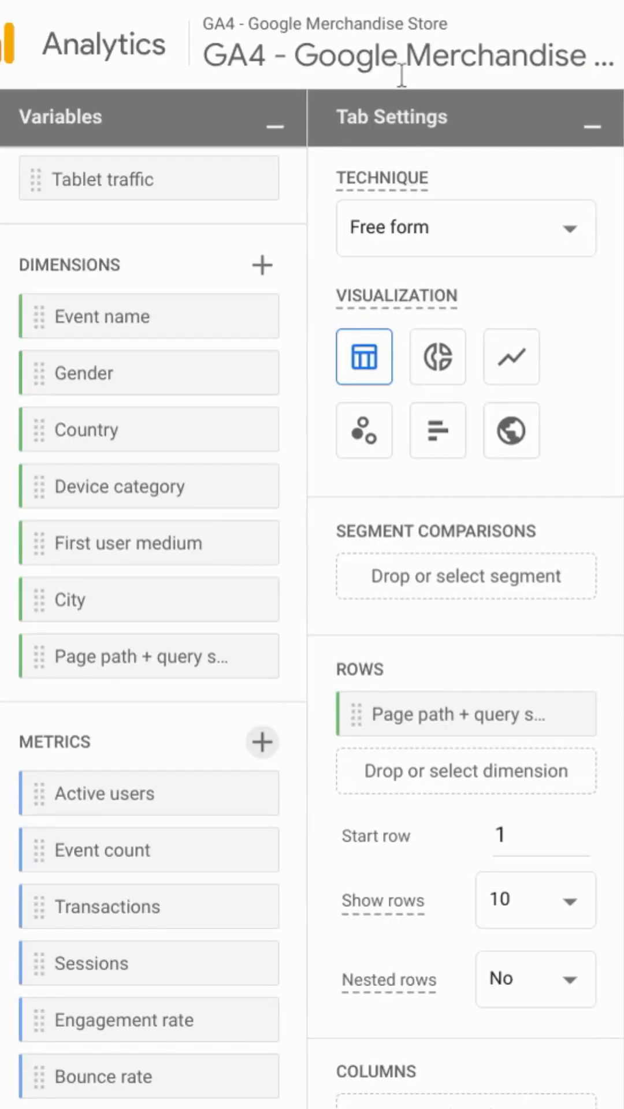
pyautogui.moveTo(363, 132)
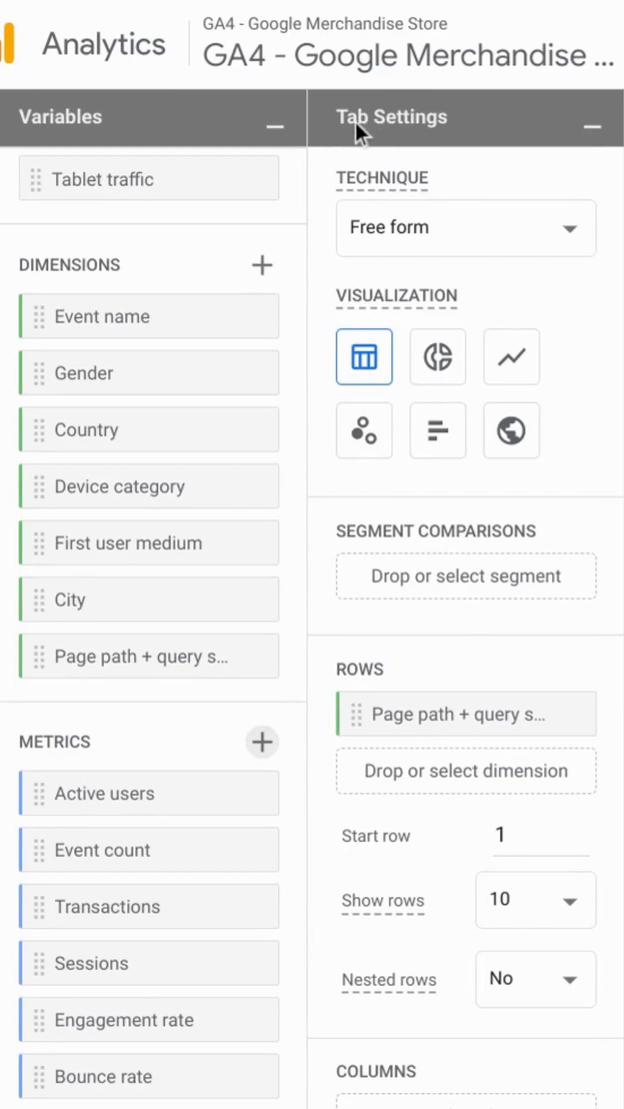
pyautogui.moveTo(437, 430)
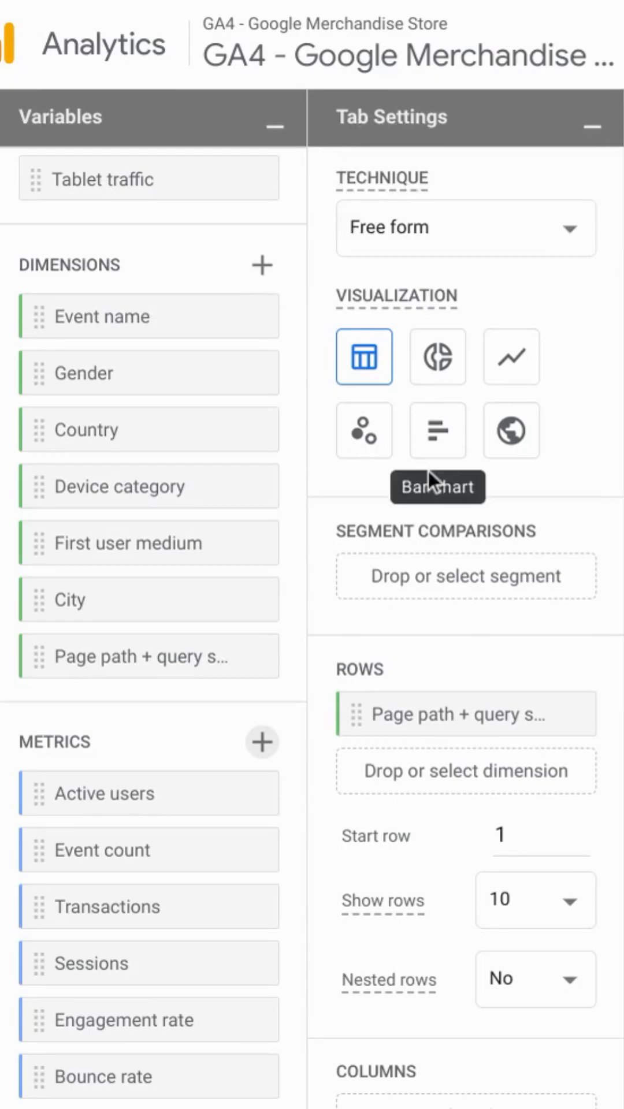
pyautogui.scroll(-3)
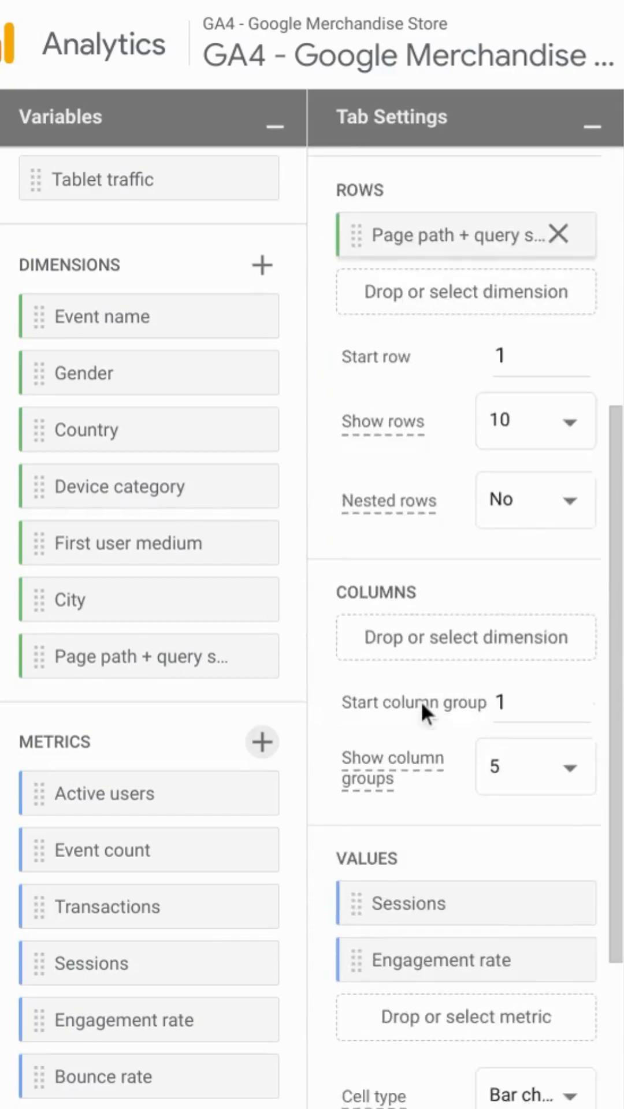
pyautogui.scroll(-3)
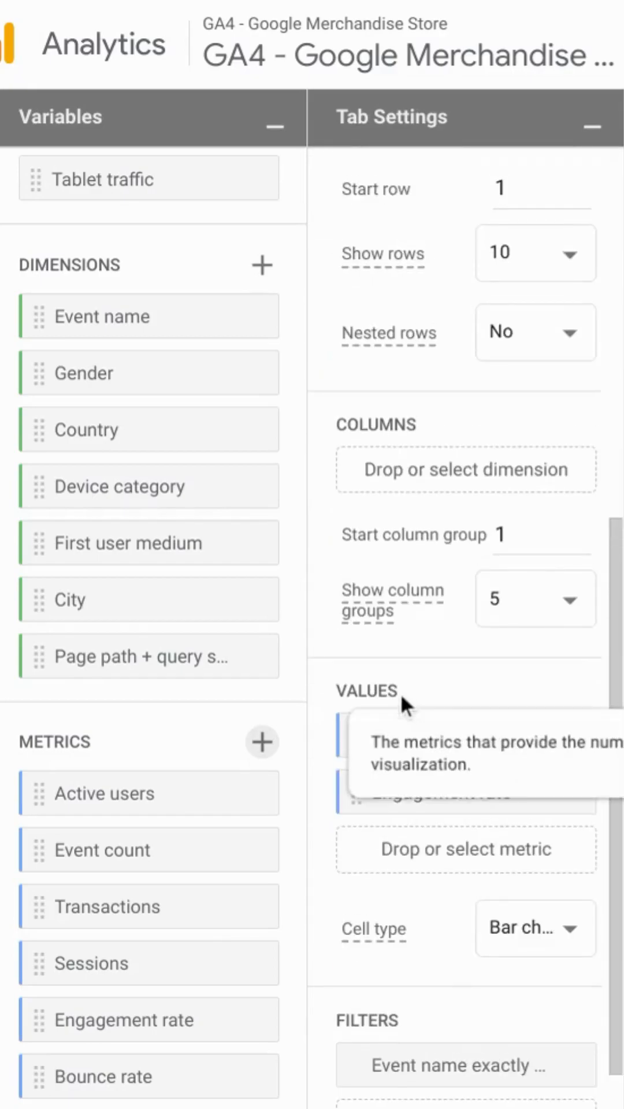